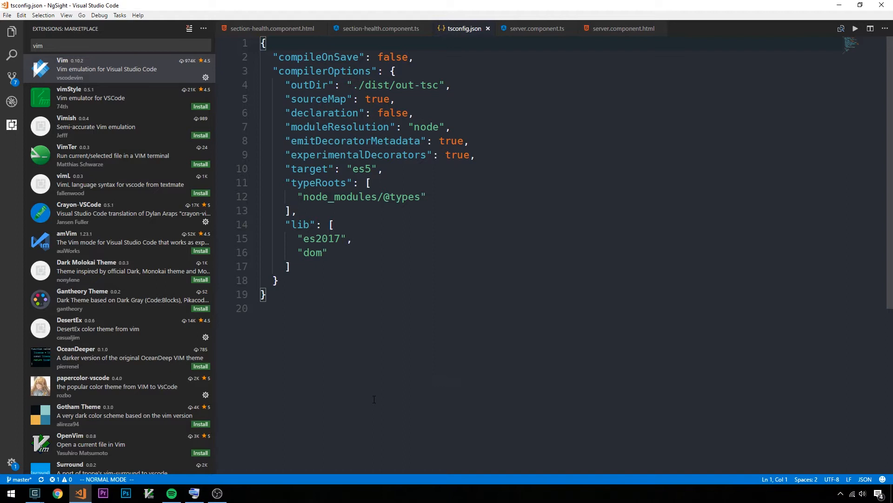
{"action": "mouse_move", "coordinate": [597, 327]}
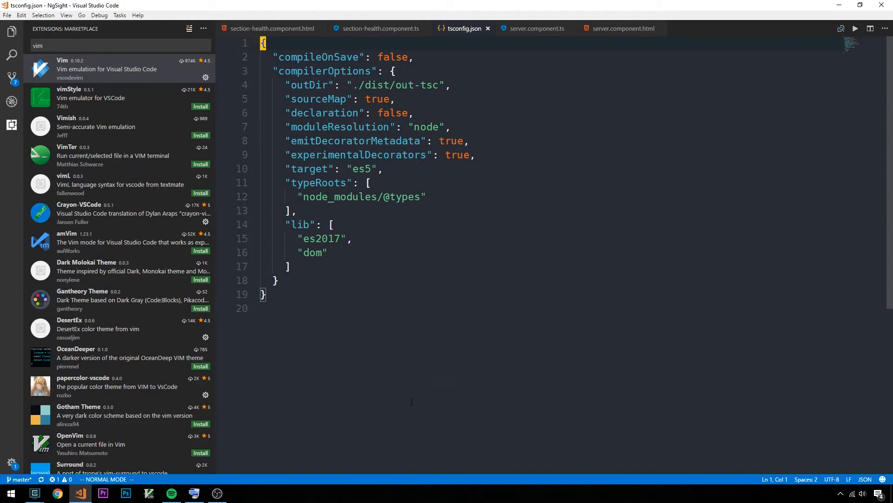
{"action": "mouse_move", "coordinate": [553, 398]}
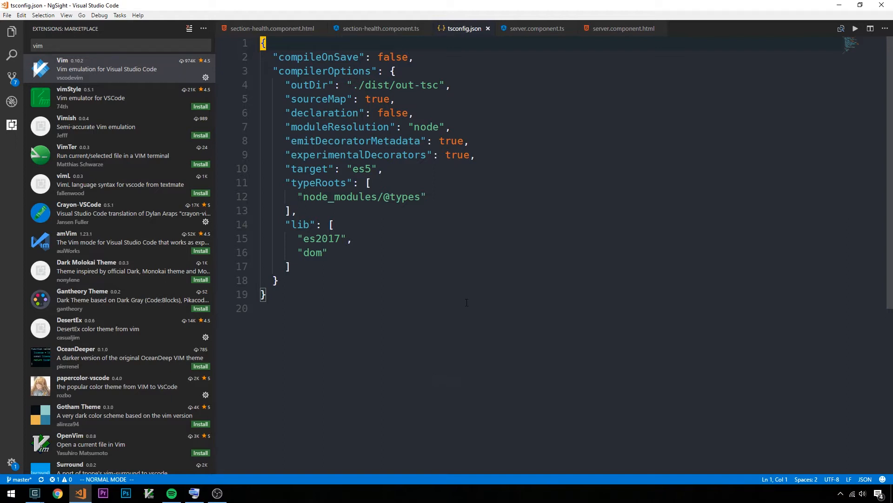
{"action": "mouse_move", "coordinate": [588, 327]}
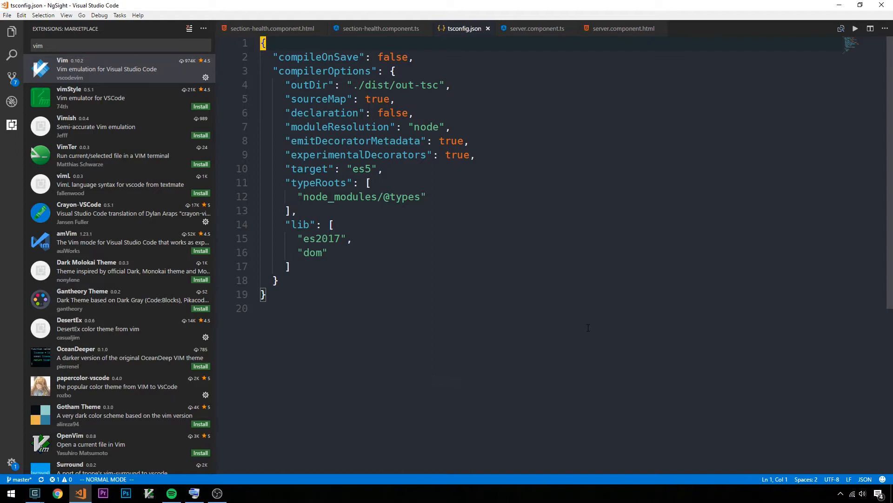
{"action": "mouse_move", "coordinate": [531, 233]}
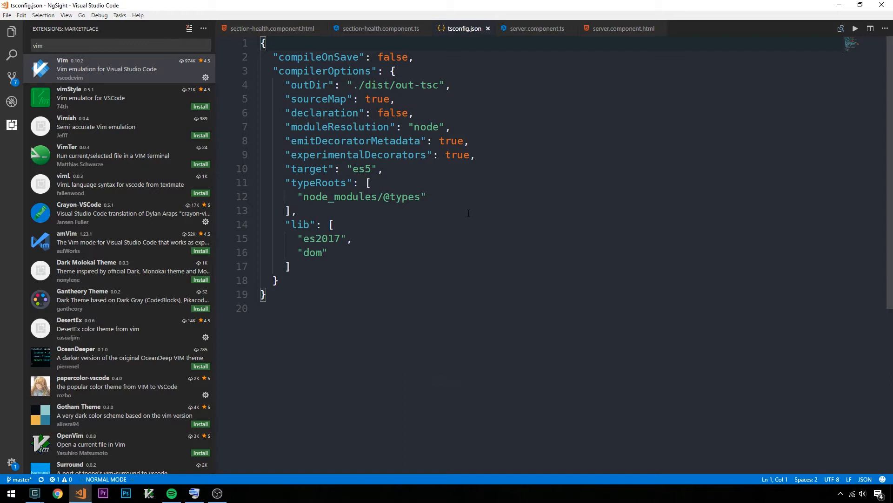
{"action": "mouse_move", "coordinate": [511, 216]}
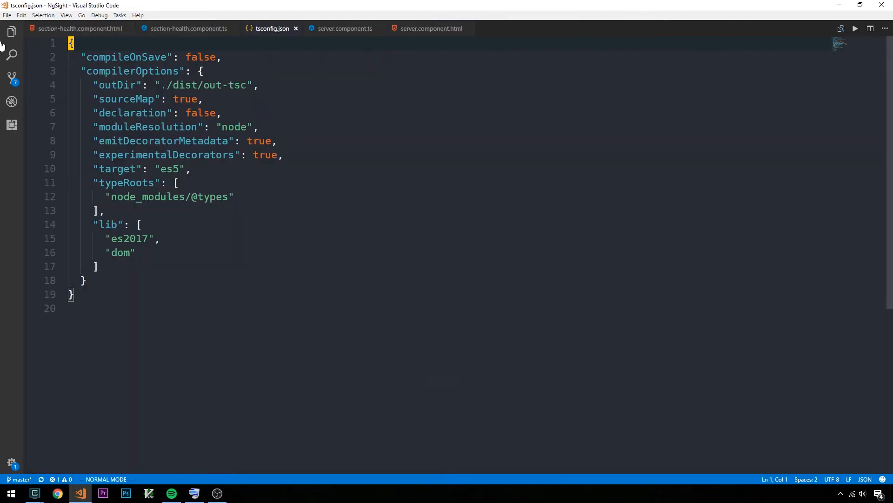
{"action": "mouse_move", "coordinate": [735, 500]}
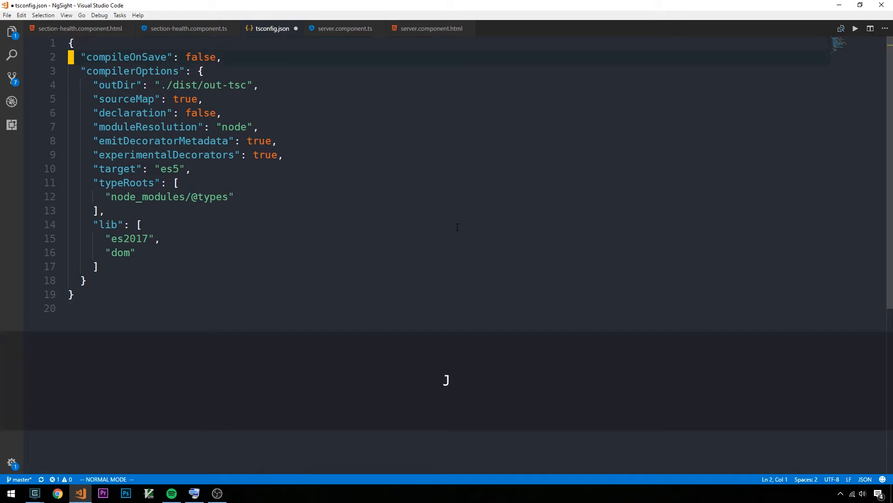
Move the Vim cursor through tsconfig.json down onto the moduleResolution line (line 7).
{"action": "key", "text": "f"}
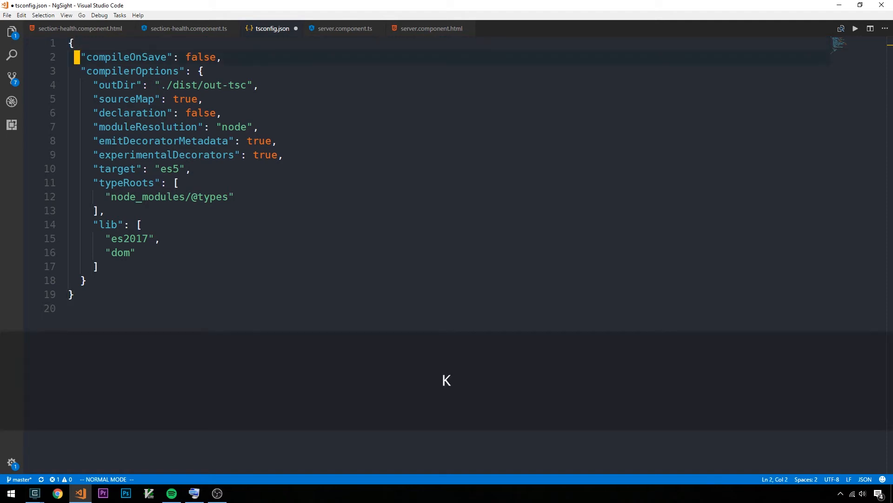
{"action": "key", "text": "j"}
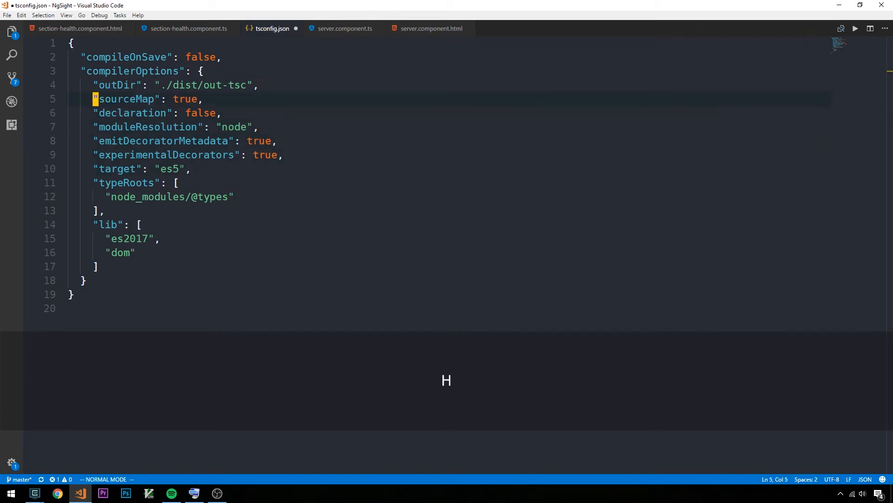
{"action": "key", "text": "k"}
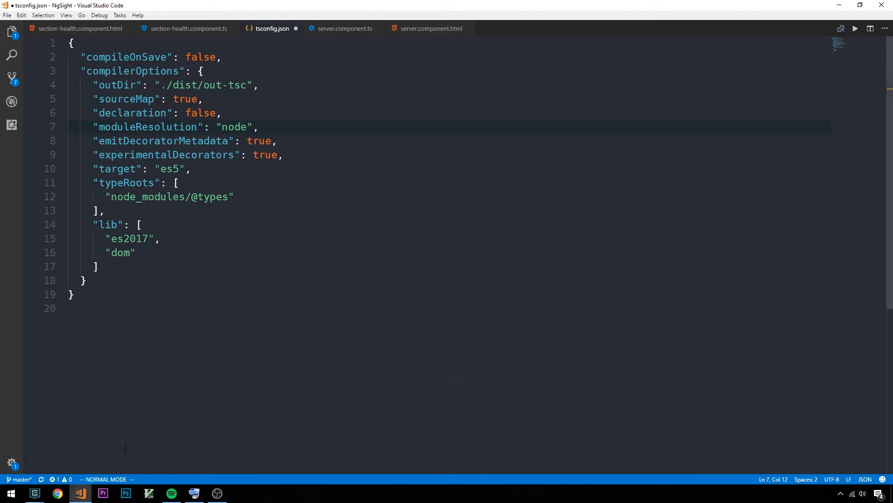
Bring up the Windows On-Screen Keyboard over the editor to show the h, j, k, l keys.
{"action": "left_click", "coordinate": [194, 493]}
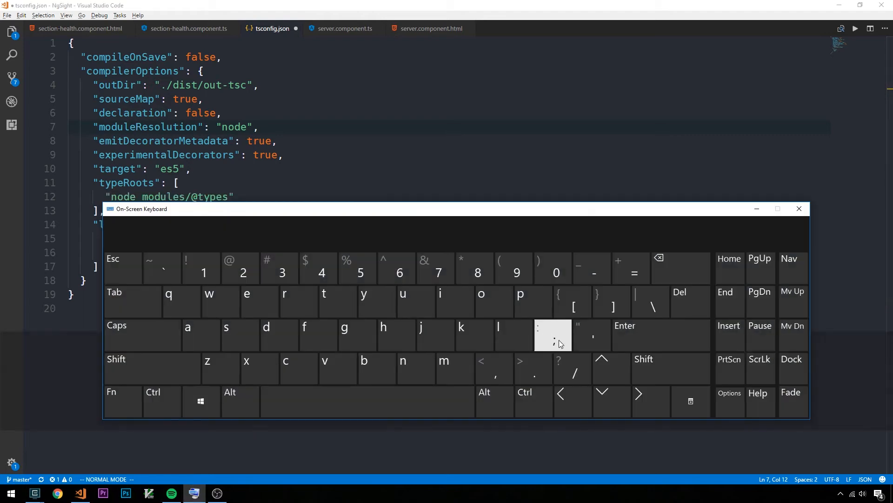
{"action": "mouse_move", "coordinate": [498, 335]}
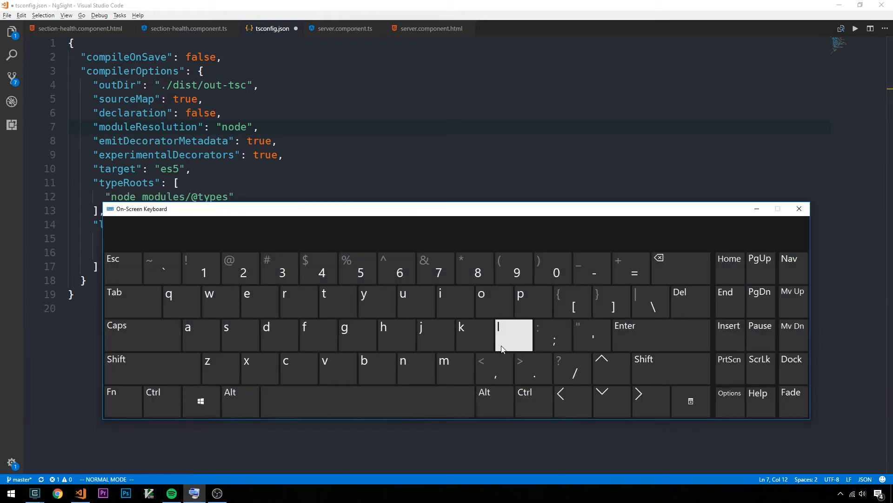
{"action": "mouse_move", "coordinate": [344, 335]}
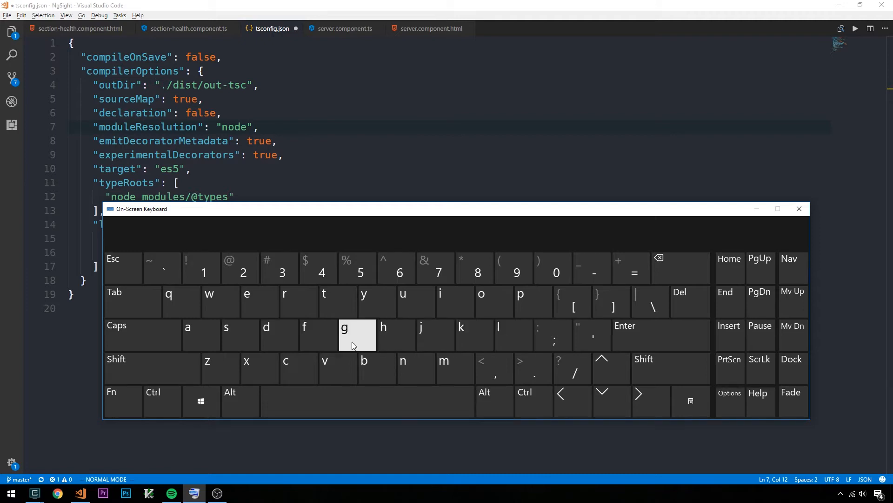
{"action": "mouse_move", "coordinate": [512, 345]}
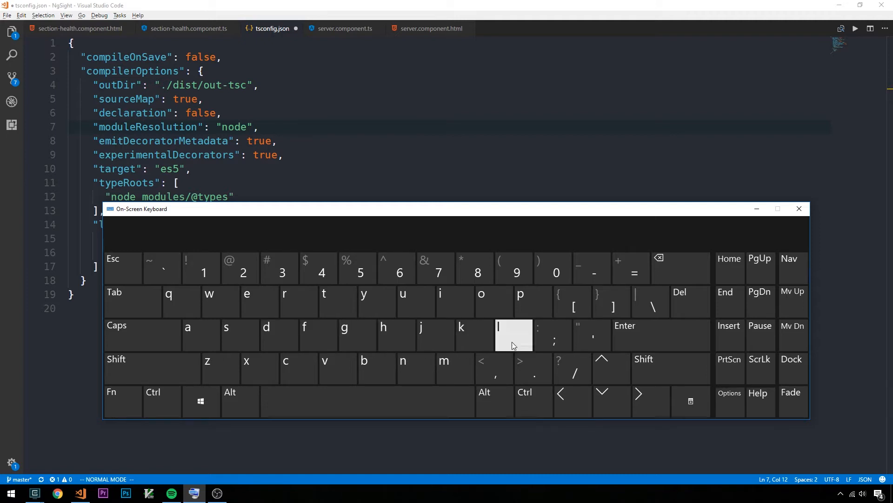
{"action": "mouse_move", "coordinate": [344, 335]}
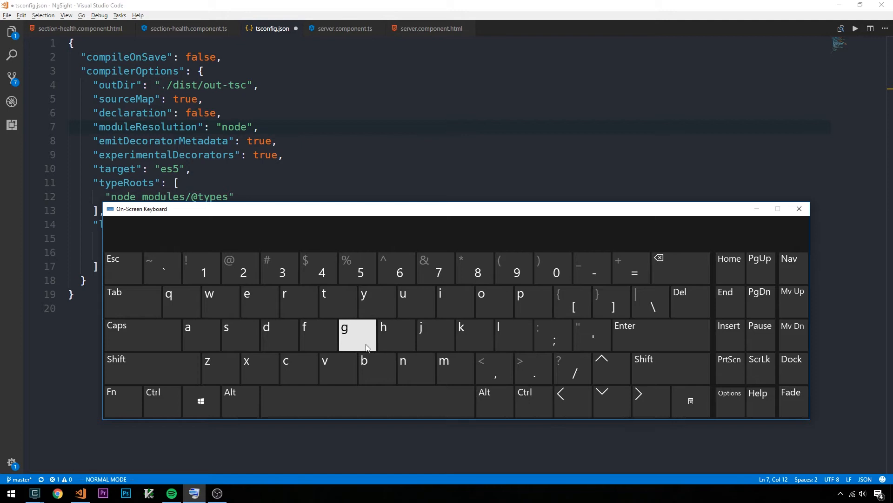
{"action": "mouse_move", "coordinate": [474, 335]}
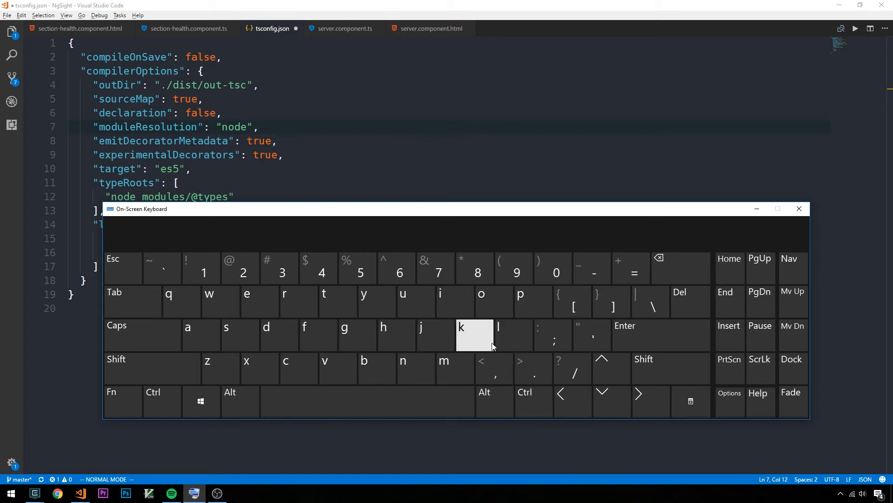
{"action": "mouse_move", "coordinate": [572, 395]}
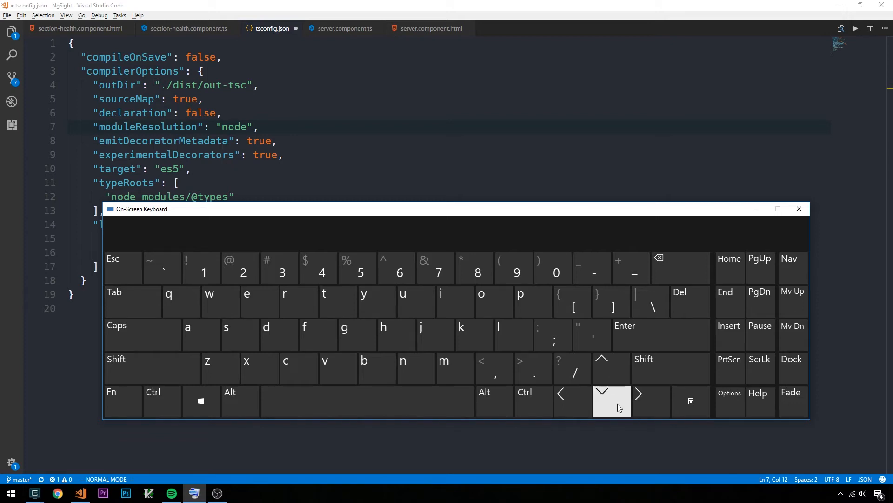
{"action": "mouse_move", "coordinate": [479, 322]}
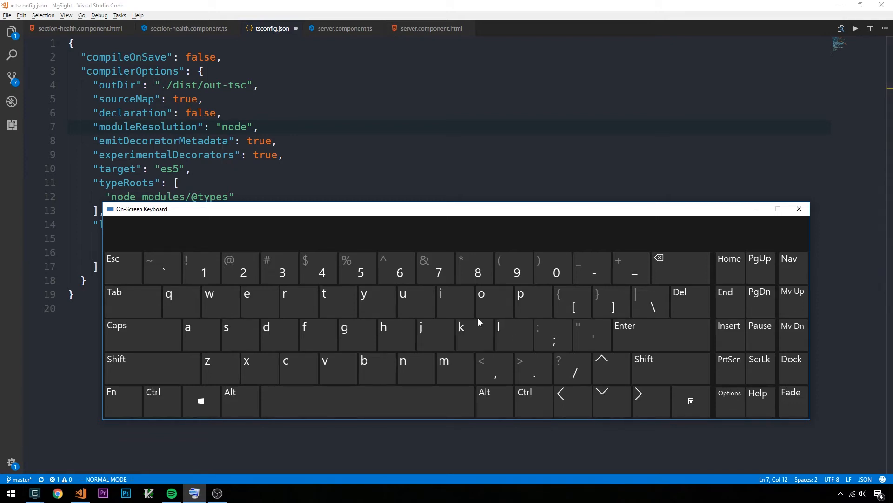
{"action": "mouse_move", "coordinate": [40, 379]}
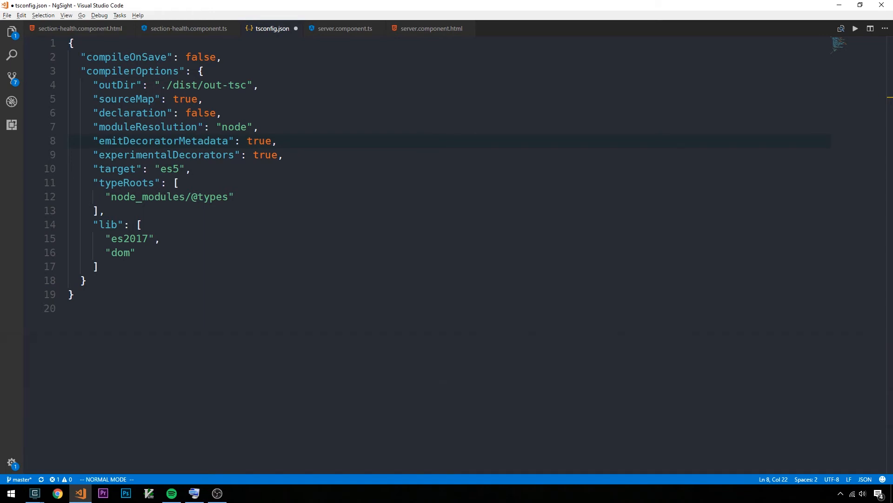
Move the cursor along line 8 onto the emitDecoratorMetadata entry.
{"action": "key", "text": "3"}
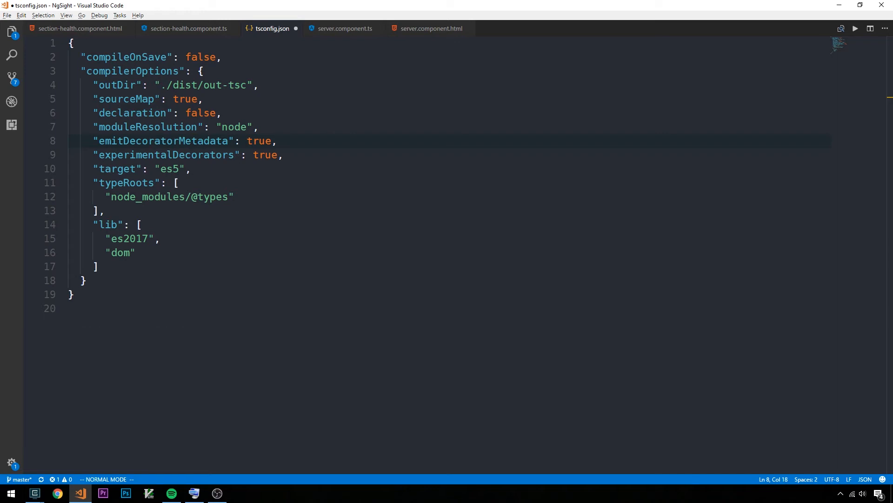
Jump with G to the last line of tsconfig.json, then gg back to the opening brace.
{"action": "key", "text": "h"}
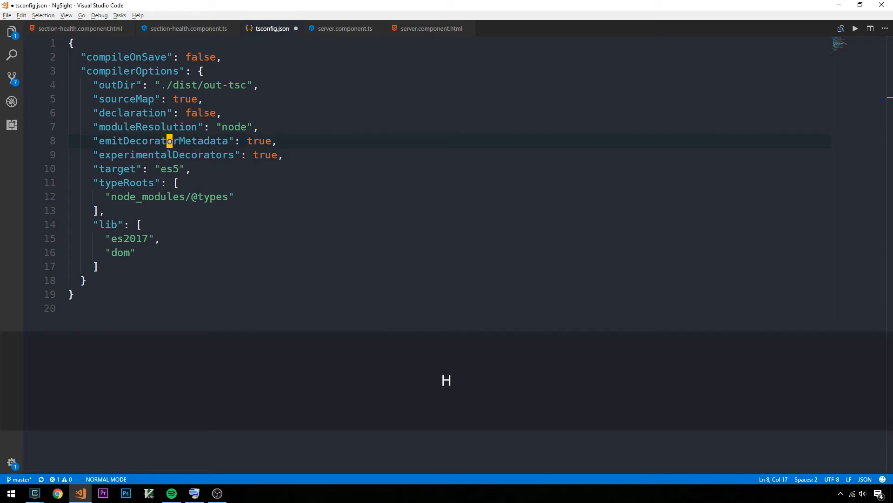
{"action": "key", "text": "j"}
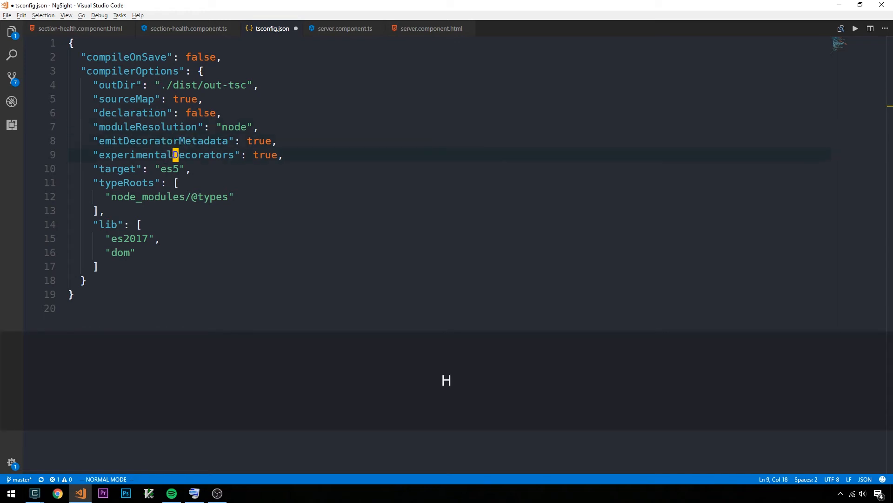
{"action": "key", "text": "G"}
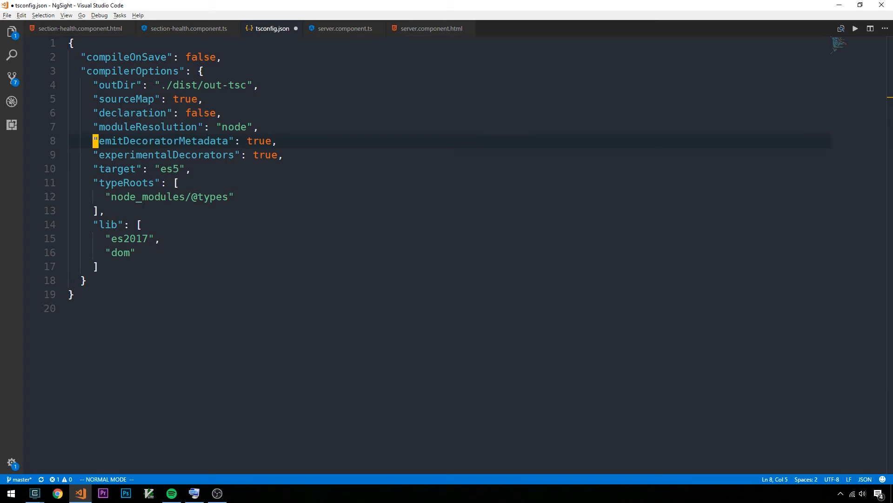
{"action": "key", "text": "Shift+G"}
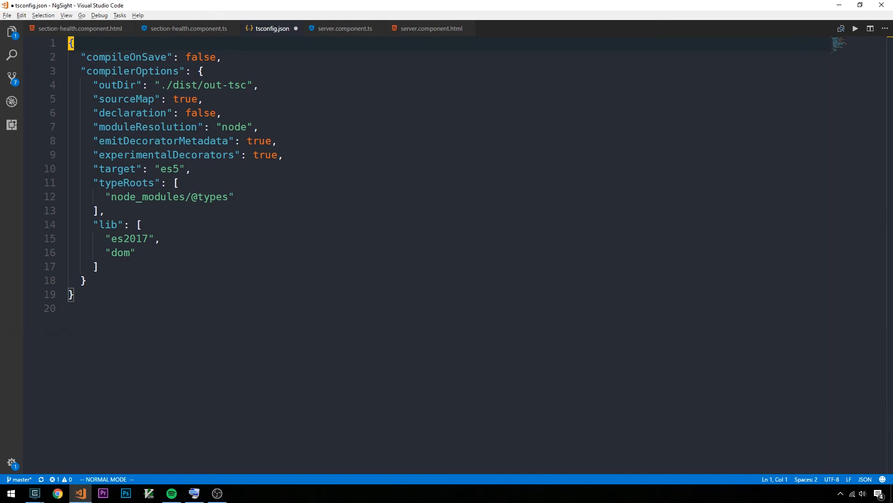
{"action": "key", "text": "Shift+g"}
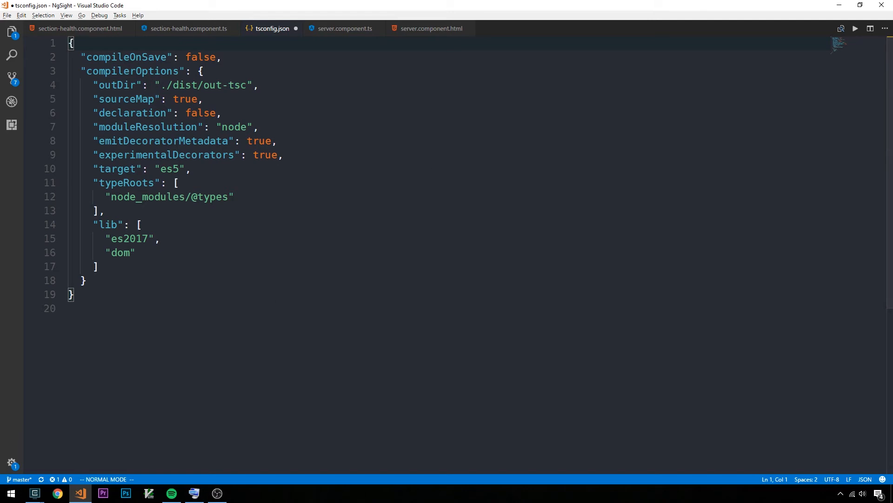
{"action": "key", "text": "g"}
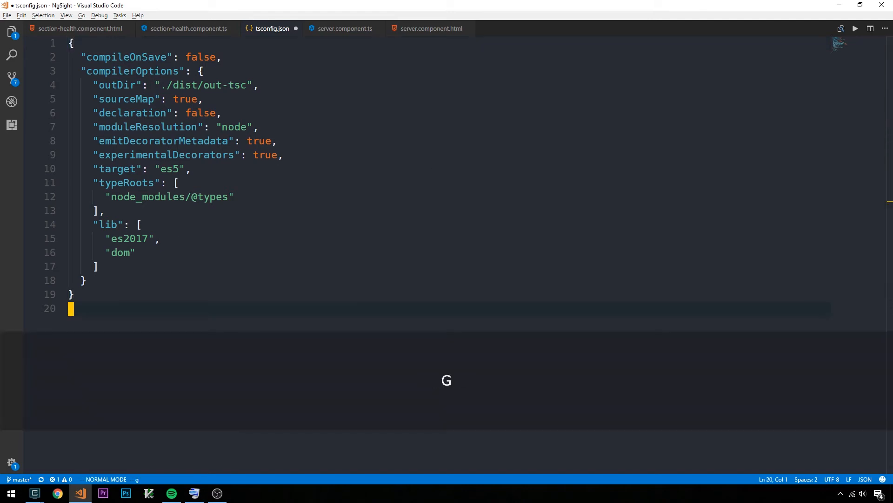
{"action": "key", "text": "g"}
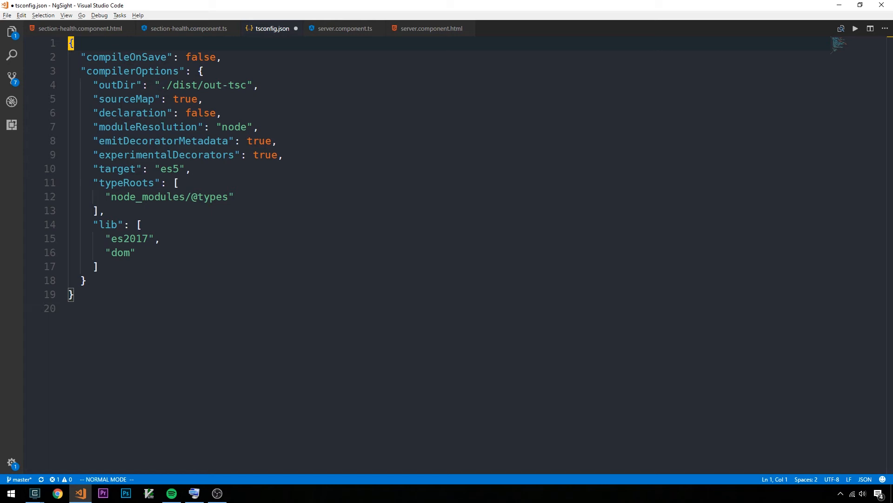
Open a blank line 8 below moduleResolution, then hop between paragraphs with { and }.
{"action": "key", "text": "j"}
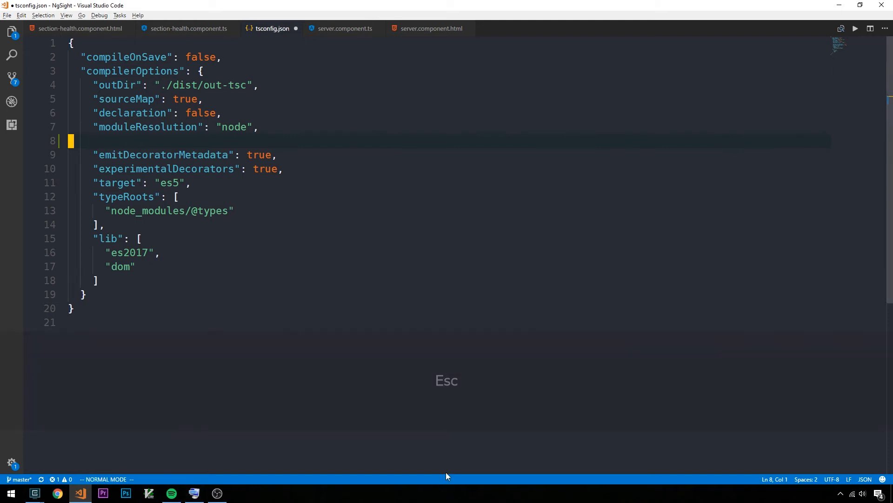
{"action": "key", "text": "shift"}
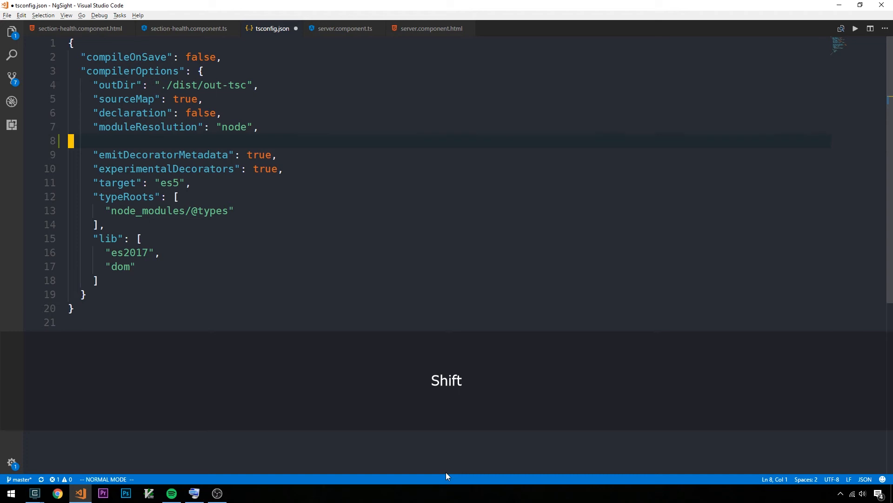
{"action": "key", "text": "Shift+["}
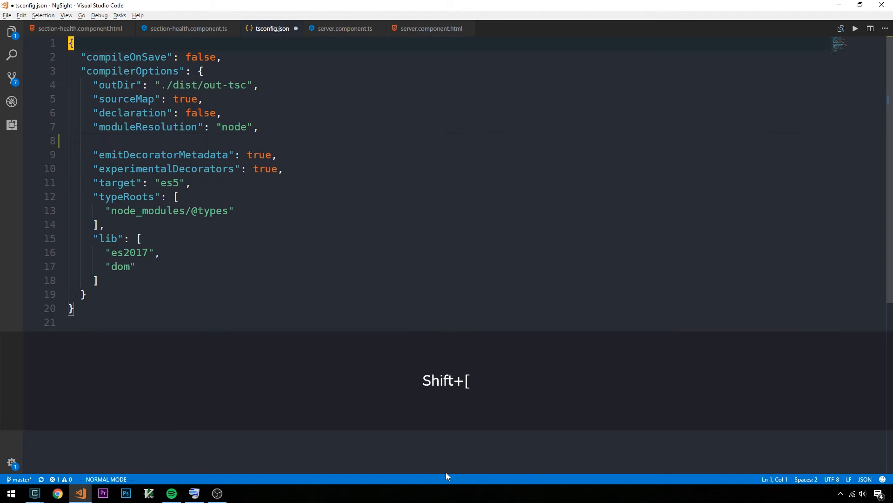
{"action": "key", "text": "shift+]"}
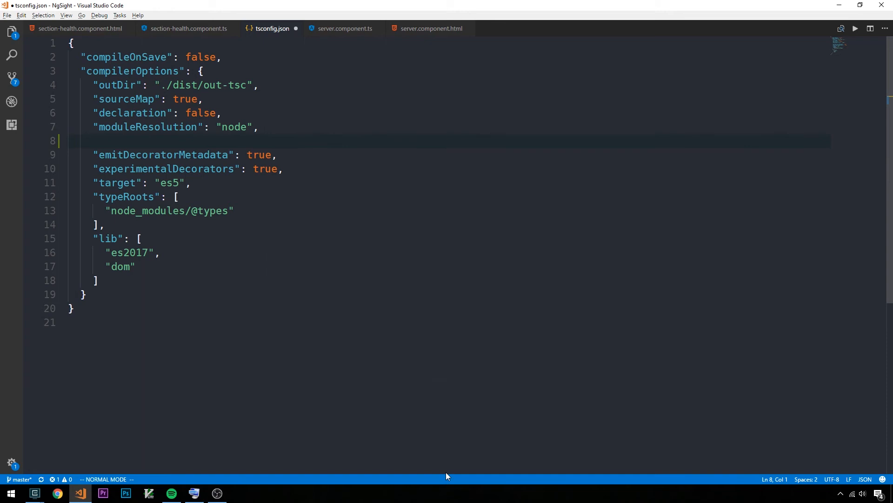
{"action": "key", "text": "w"}
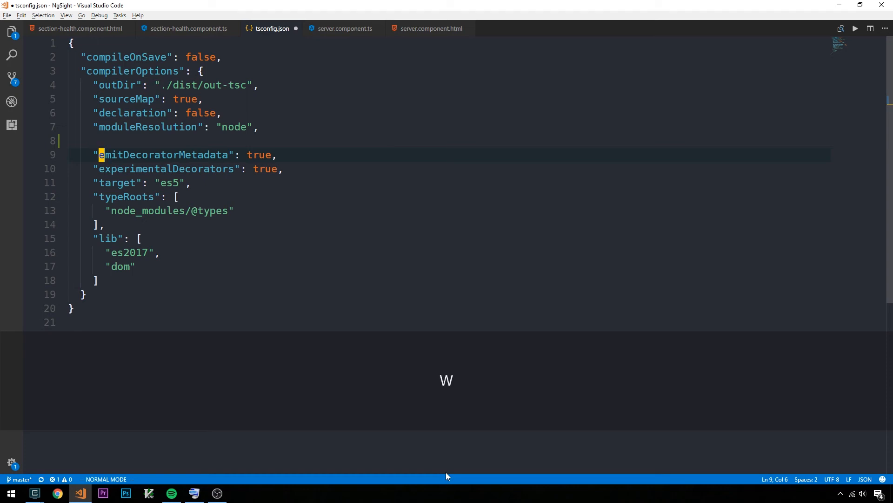
Step along line 9 by words with e, b, w, then jump to its end with $ and back with ^.
{"action": "key", "text": "e"}
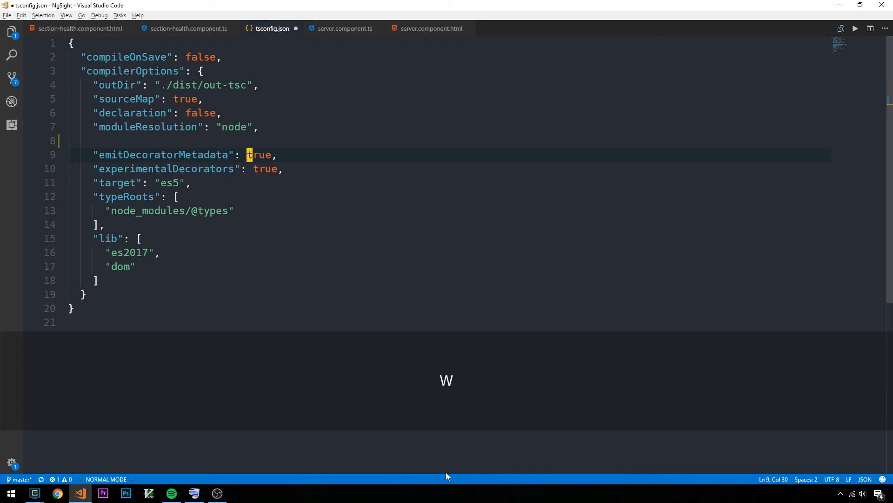
{"action": "key", "text": "b"}
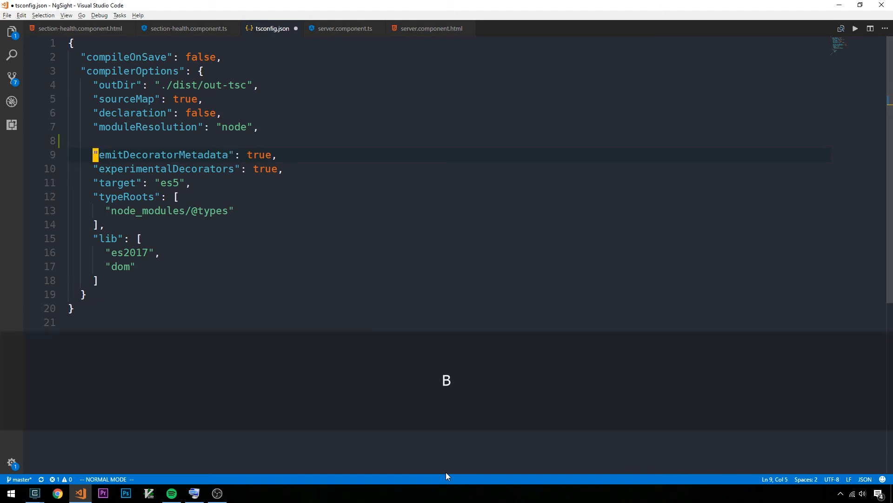
{"action": "key", "text": "w"}
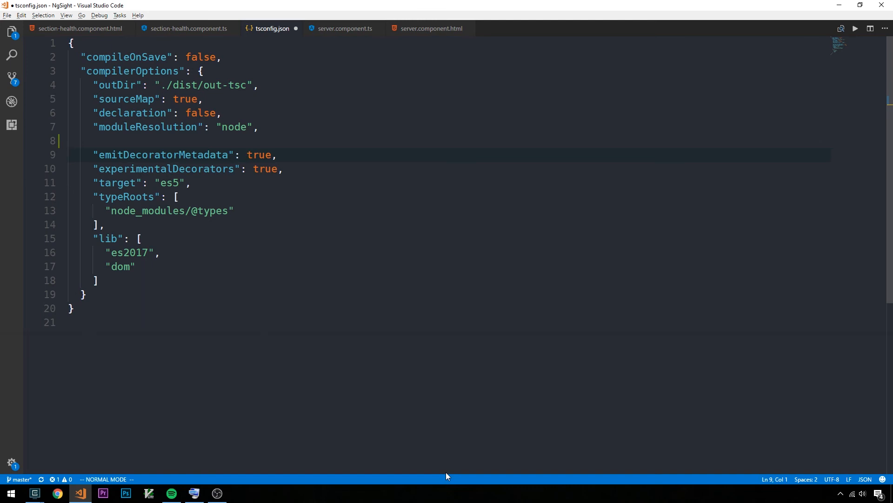
{"action": "key", "text": "shift+4"}
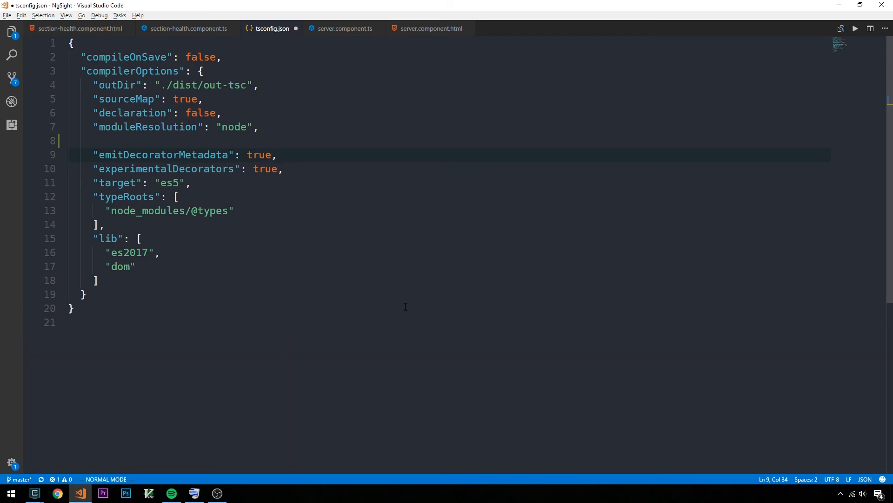
{"action": "key", "text": "Shift+6"}
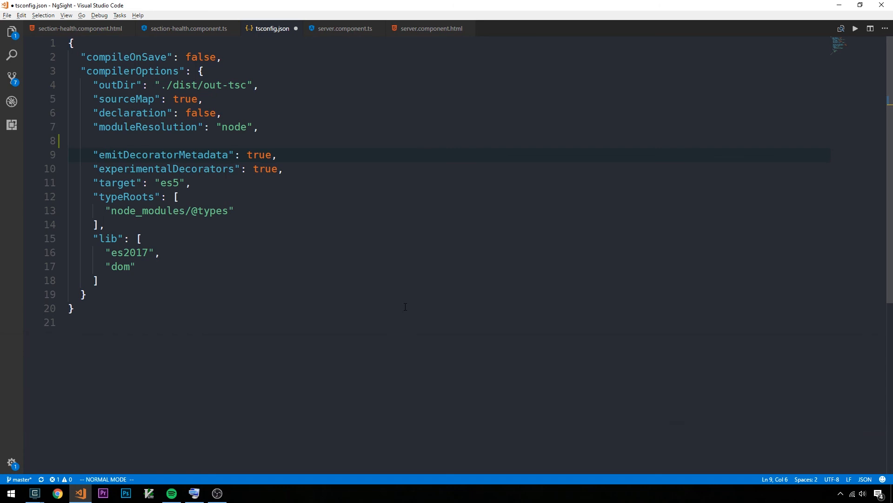
Delete a word with dw, undo it, then delete the value true after the colon.
{"action": "key", "text": "d"}
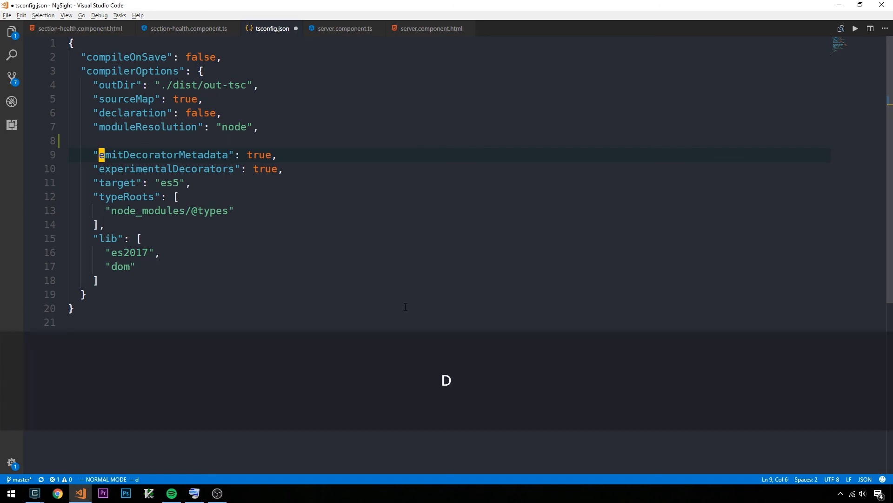
{"action": "key", "text": "shift+'"}
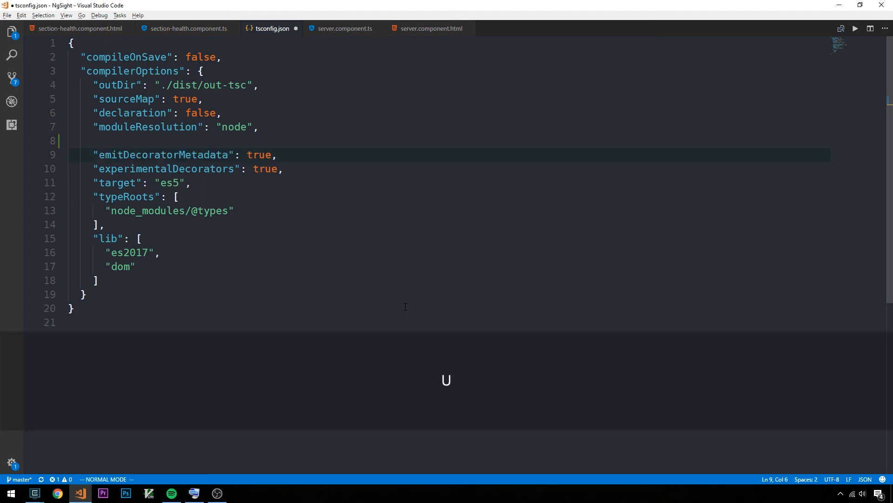
{"action": "key", "text": "Ctrl"}
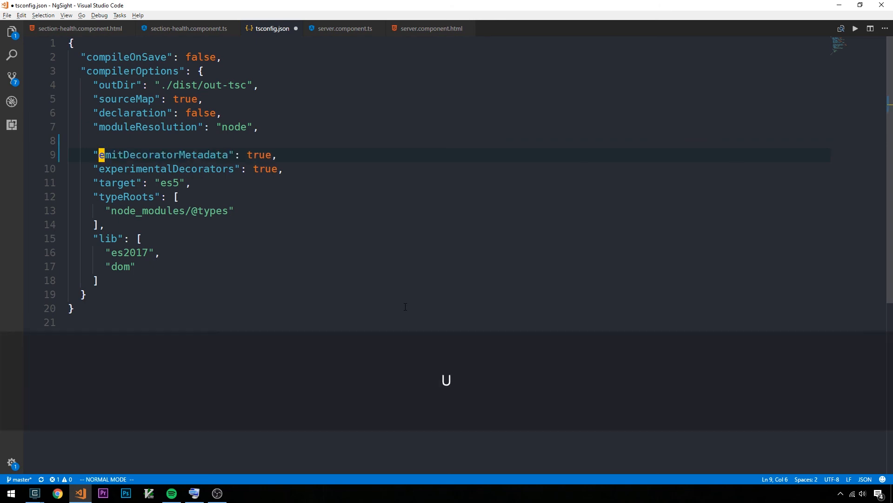
{"action": "key", "text": "w"}
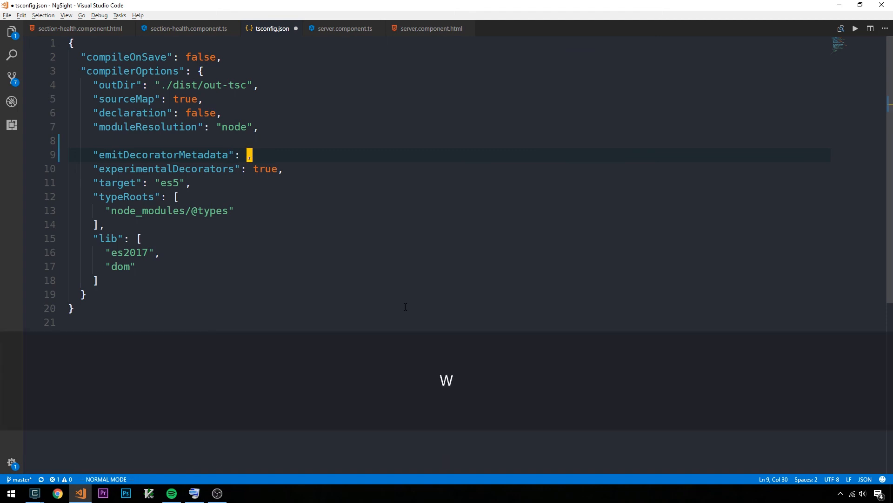
Re-insert 'true' after the emitDecoratorMetadata colon and return to the word's start.
{"action": "type", "text": "true"}
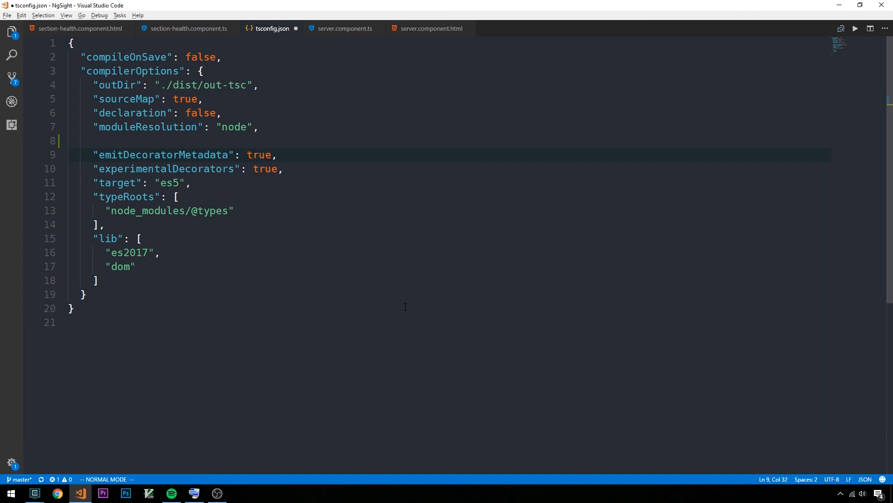
{"action": "key", "text": "r"}
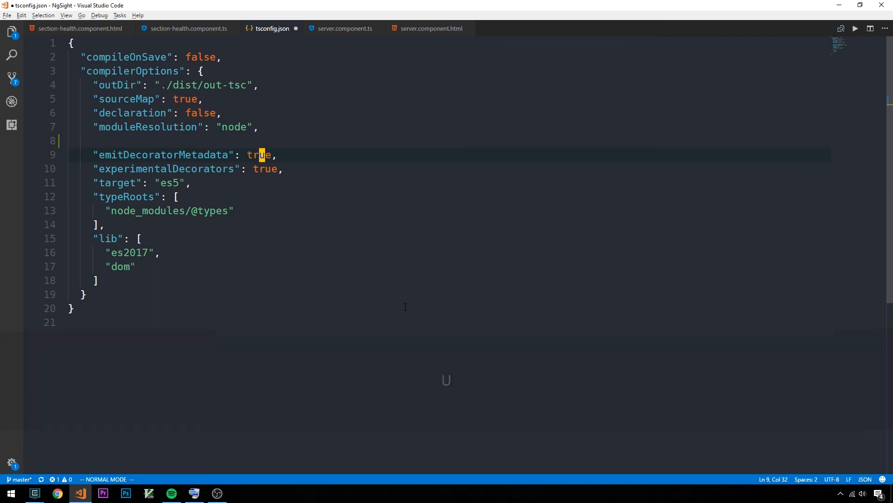
{"action": "key", "text": "b"}
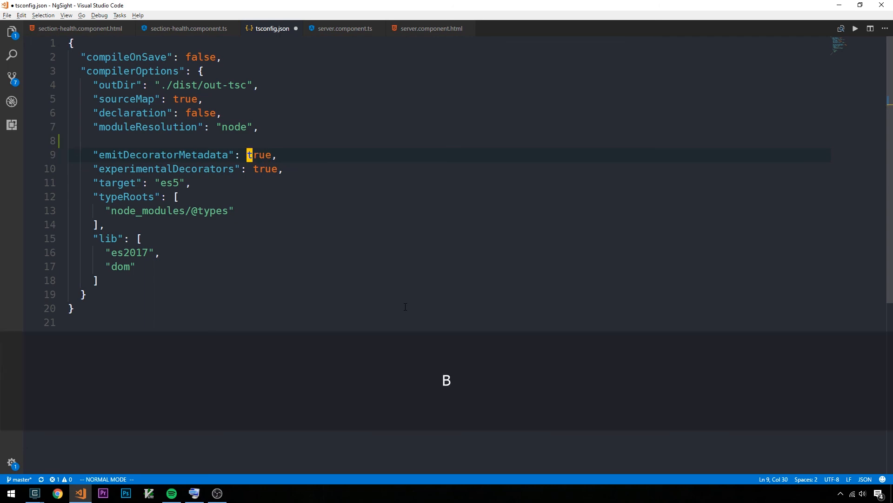
{"action": "key", "text": "shift"}
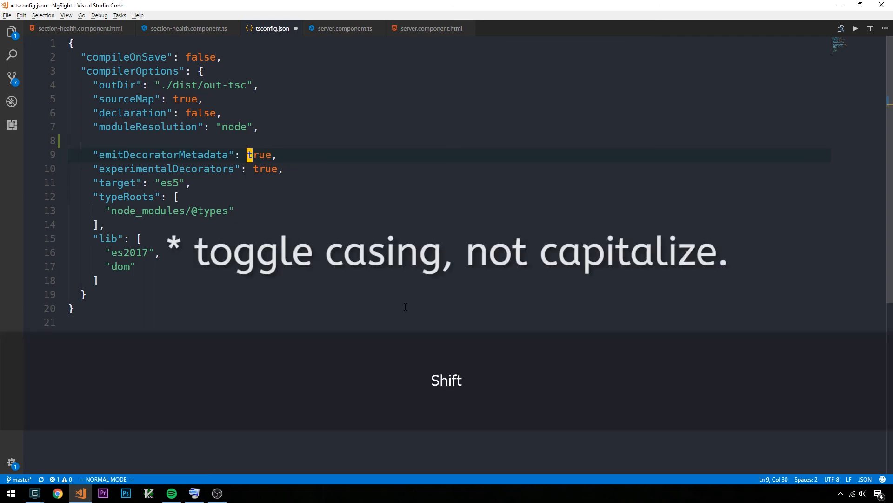
{"action": "key", "text": "Shift+`"}
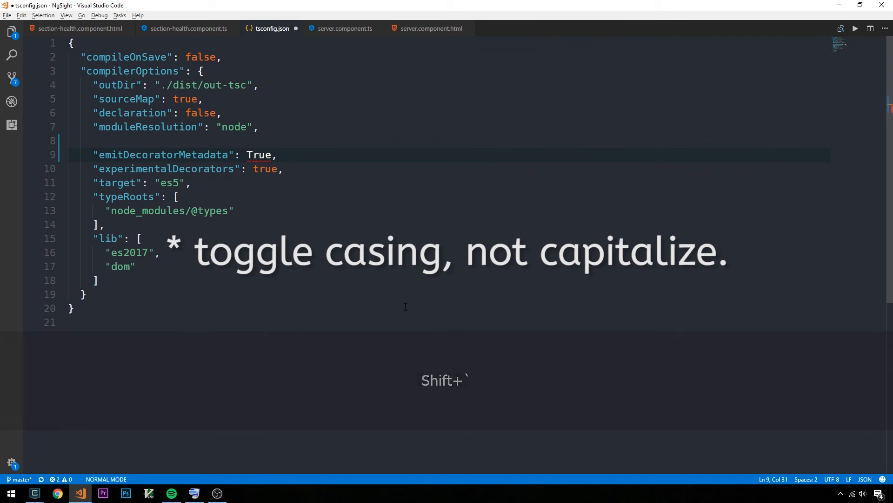
{"action": "key", "text": "u"}
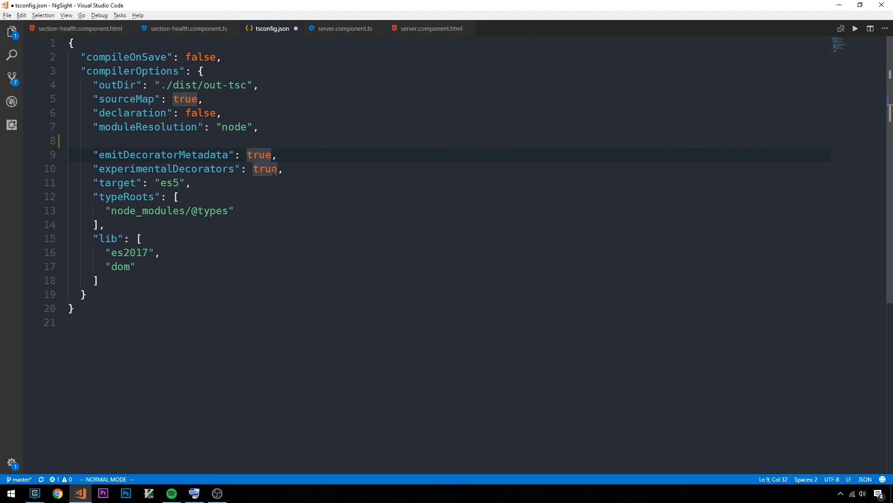
{"action": "key", "text": "gg"}
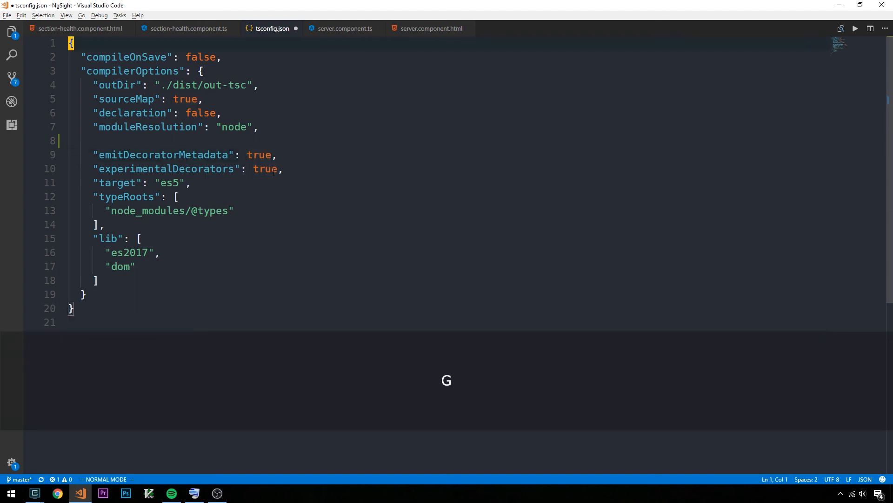